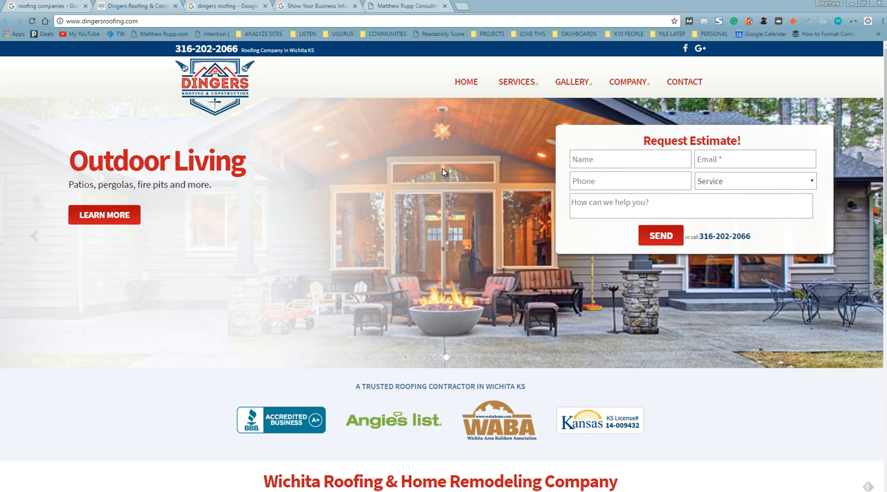
mouse_move(301, 208)
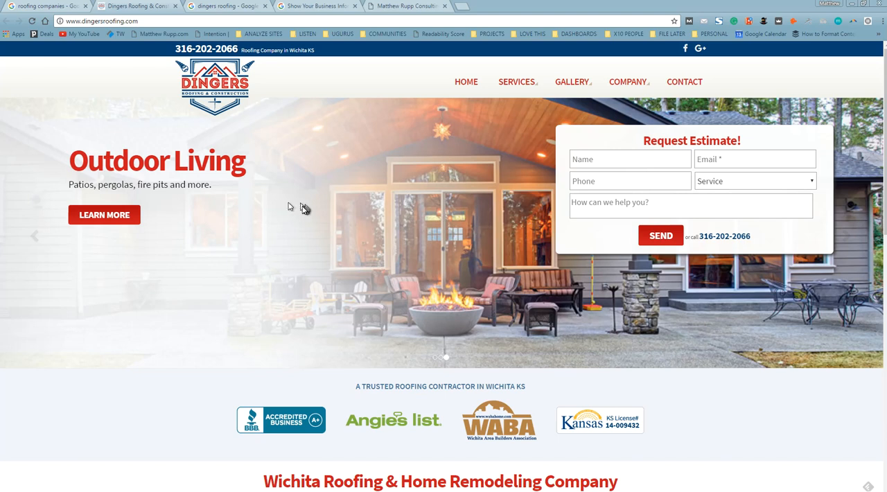
mouse_move(811, 8)
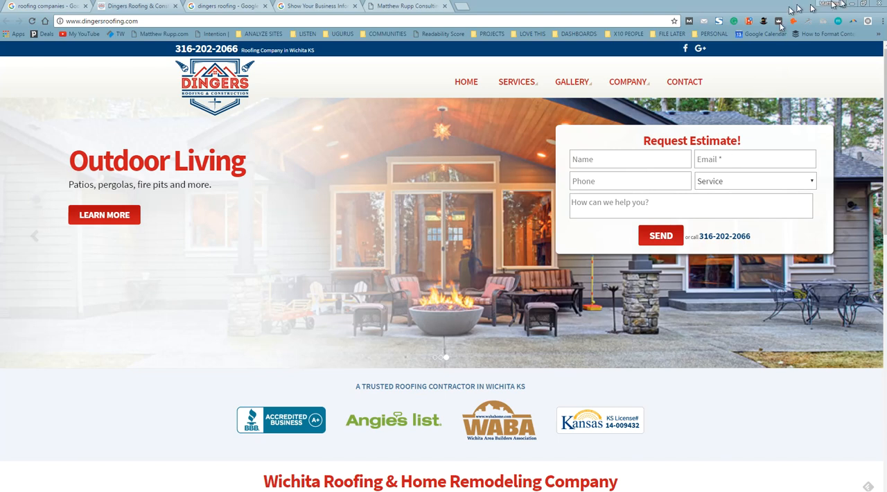
mouse_move(407, 154)
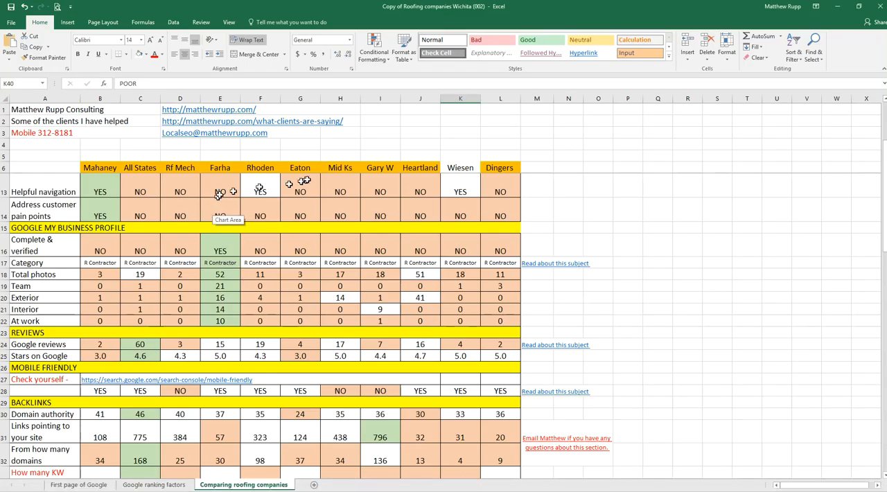
Step: Compare Mid Ks, Dingers and Wiesen ratings on the comparison sheet, scrolling down the rows
click(340, 192)
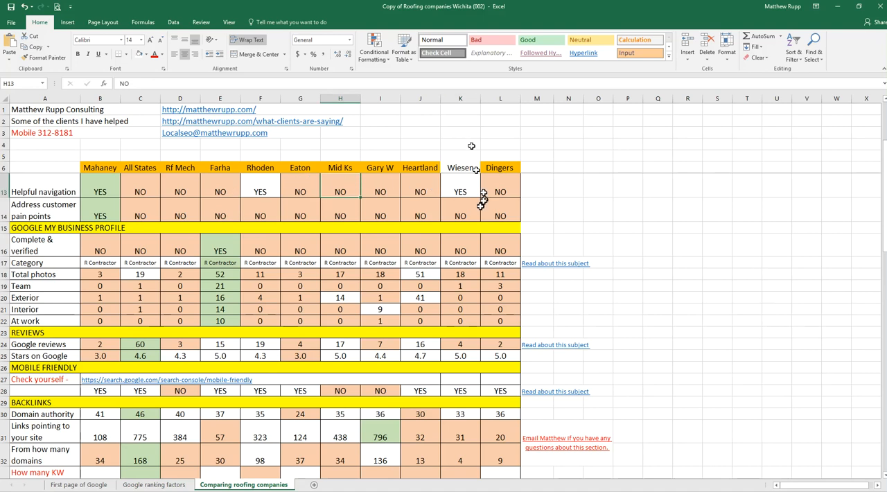
click(499, 167)
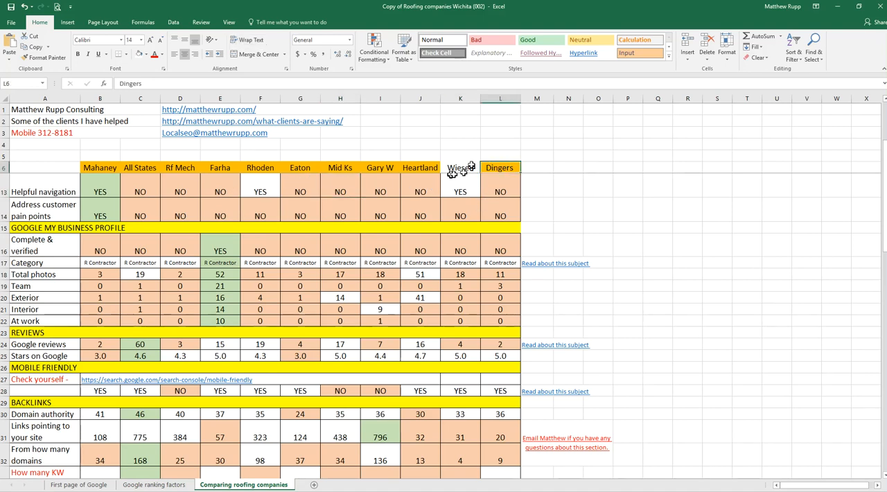
click(154, 54)
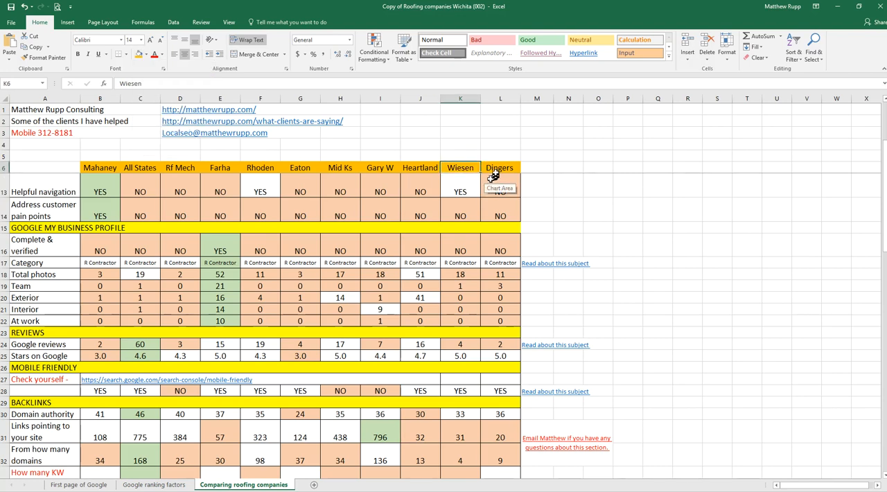
click(500, 167)
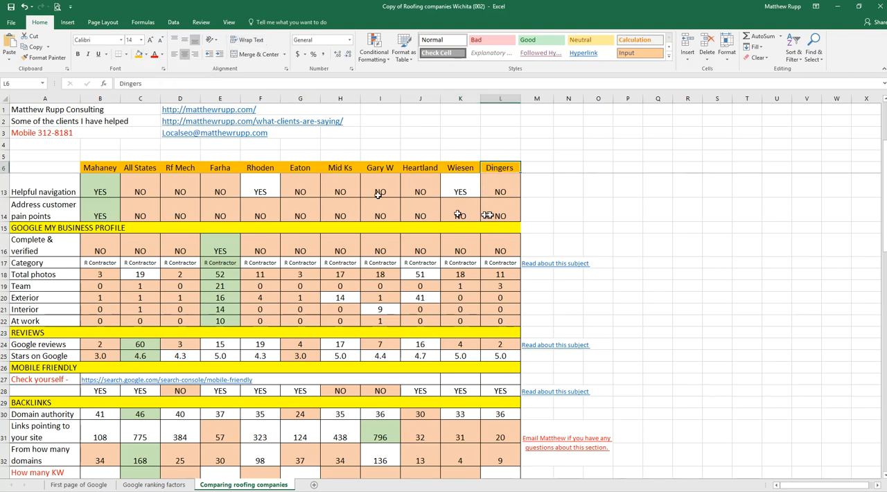
scroll(down, 3)
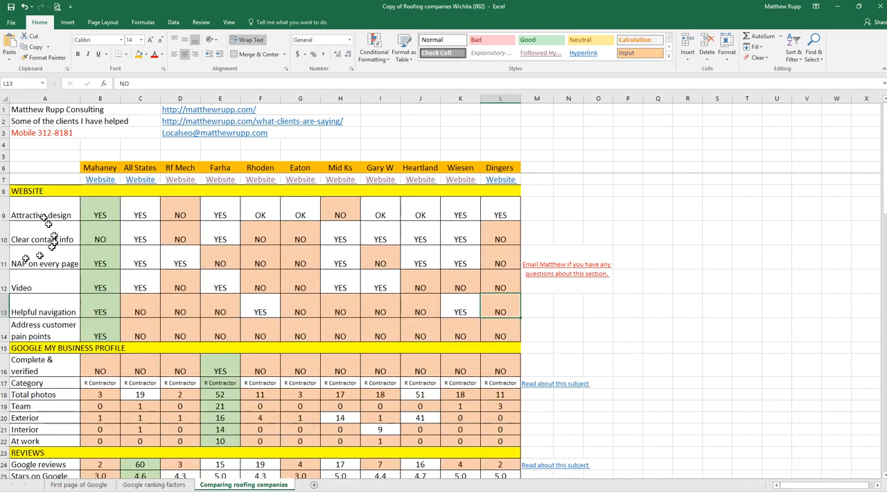
scroll(down, 3)
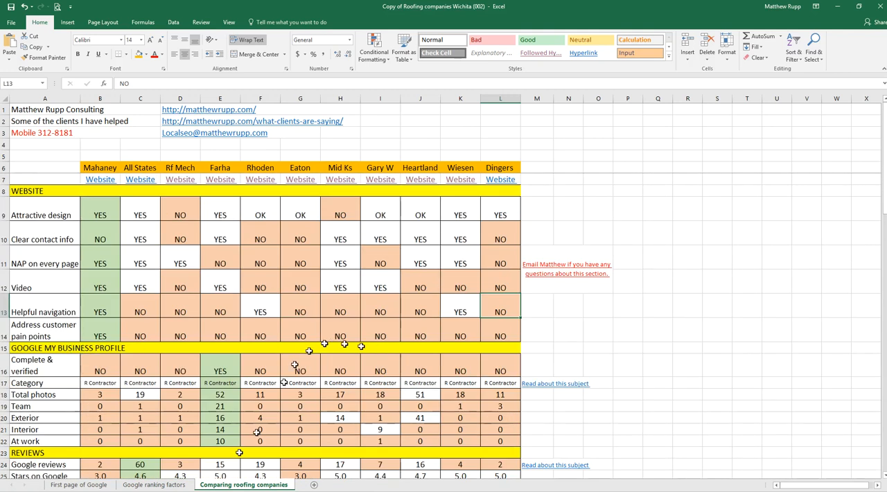
Step: Check the First page of Google sheet, then return to the Google ranking factors pie chart
click(153, 484)
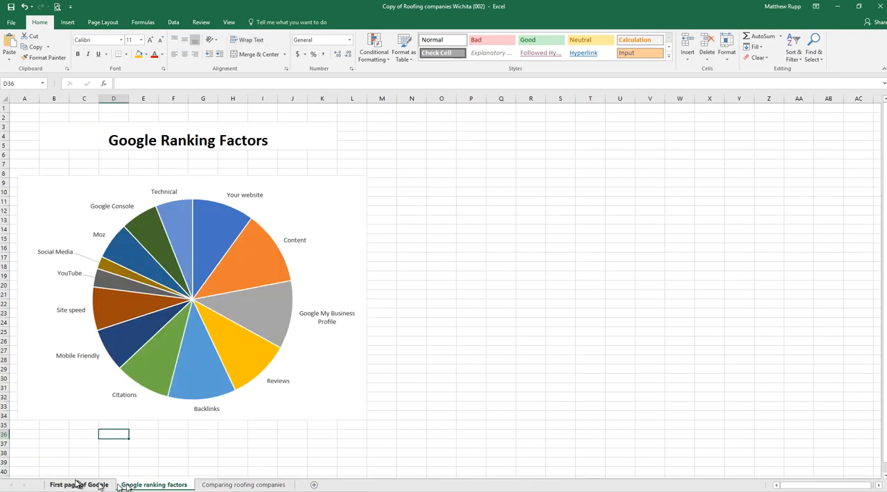
click(79, 484)
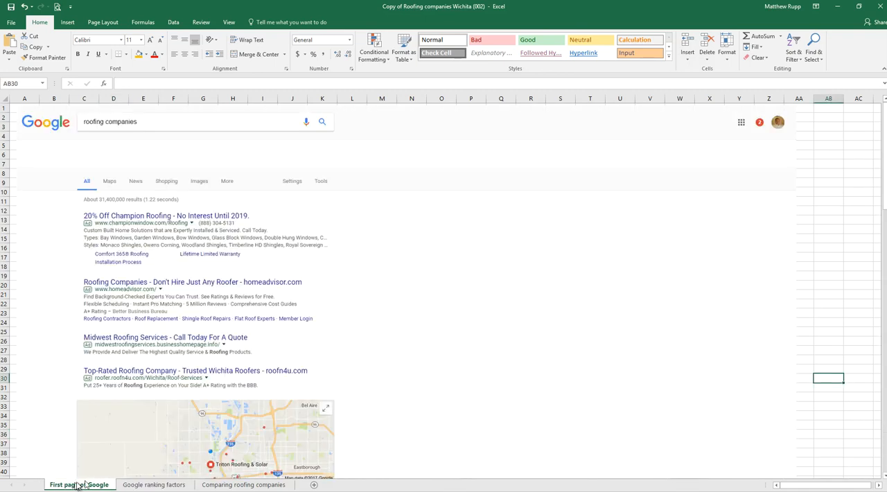
click(153, 484)
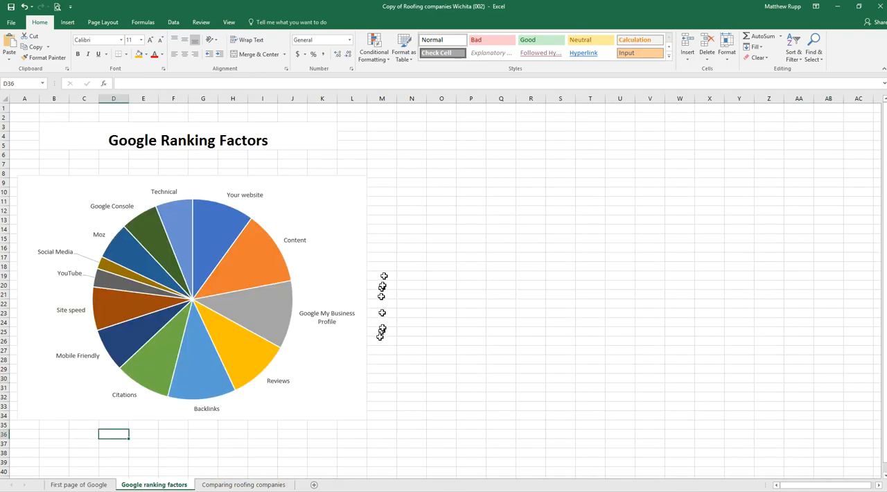
click(411, 229)
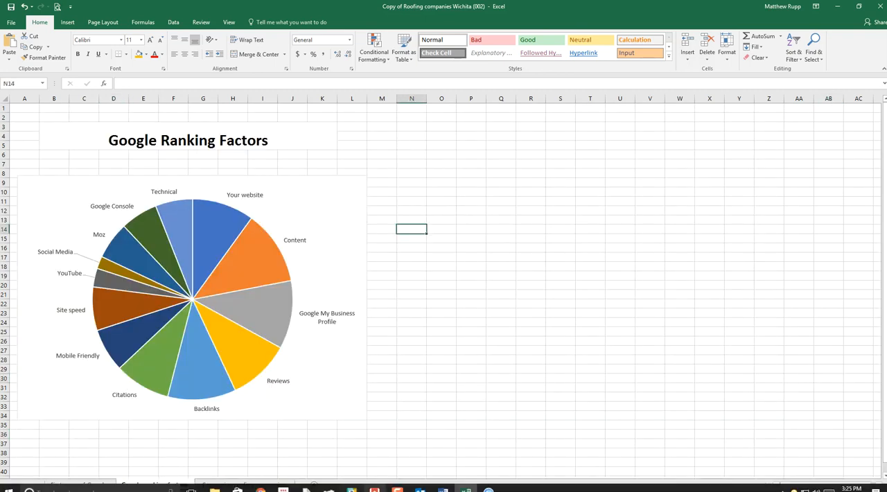
mouse_move(259, 490)
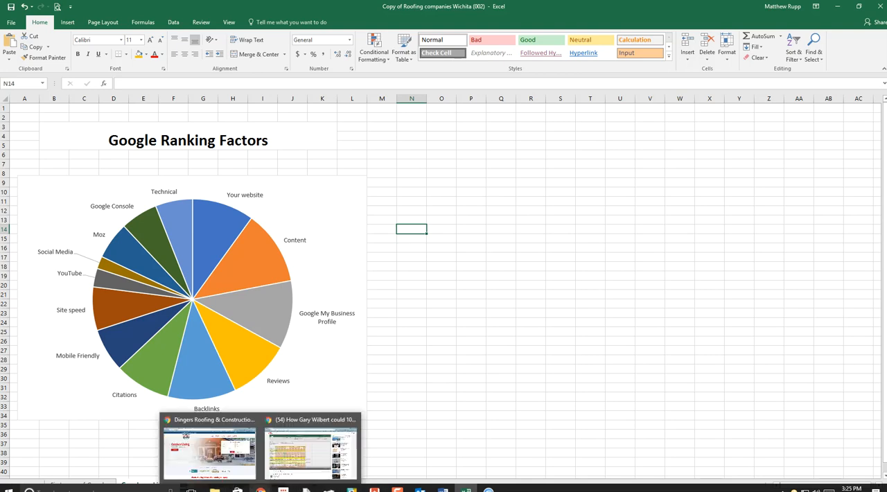
Step: Scroll the Dingers Roofing home page past its estimate form, review and footer
click(209, 454)
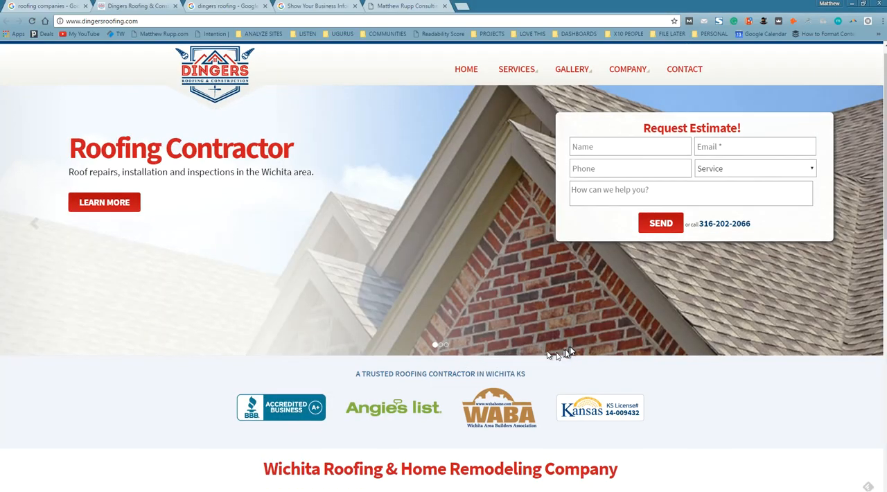
scroll(down, 3)
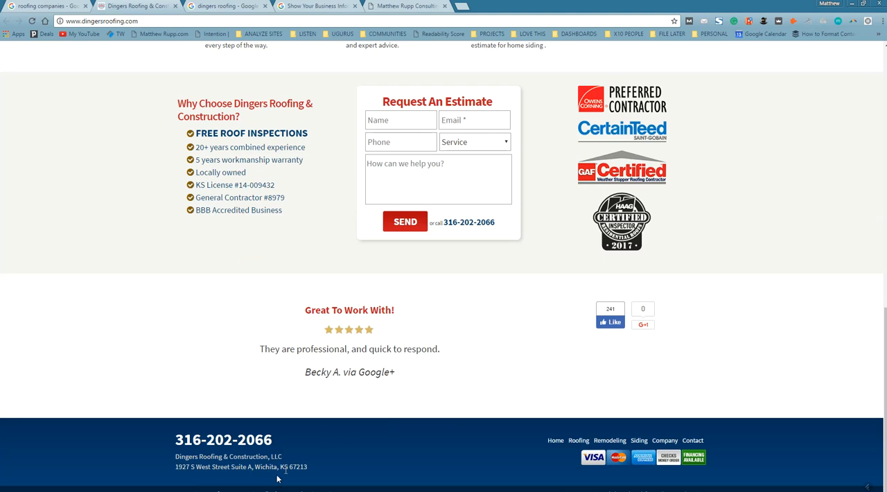
mouse_move(317, 359)
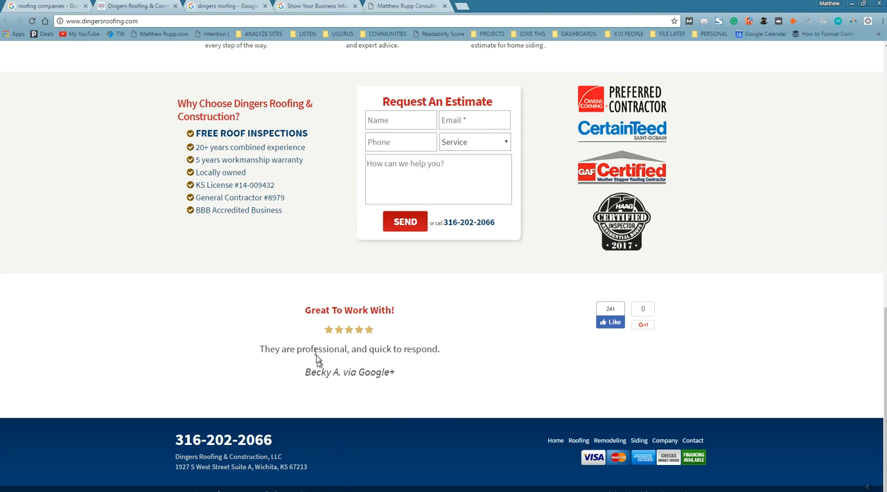
scroll(up, 3)
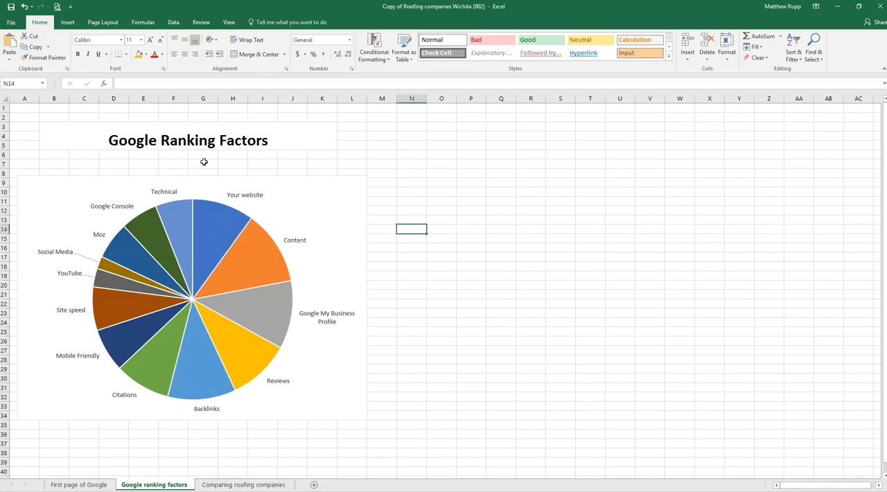
mouse_move(277, 210)
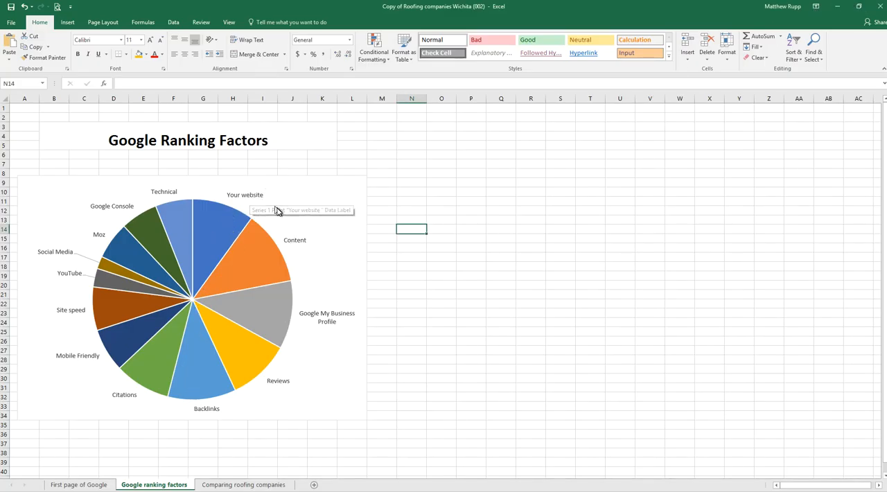
mouse_move(242, 207)
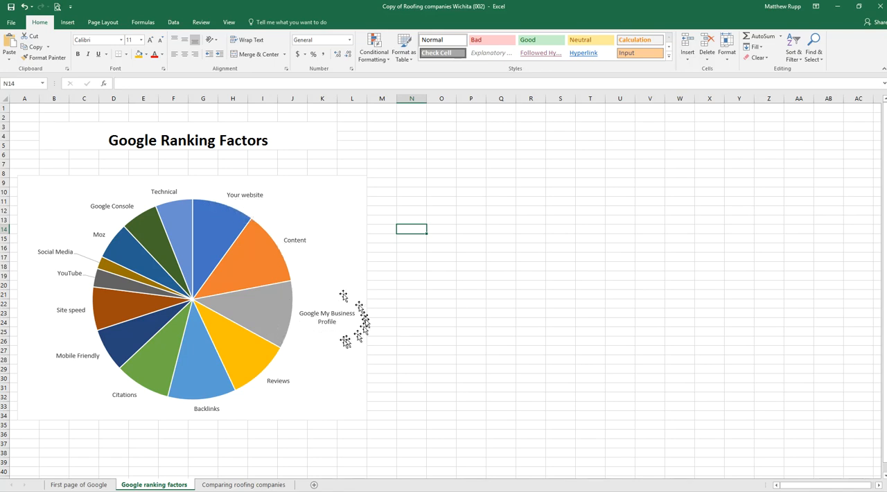
mouse_move(287, 381)
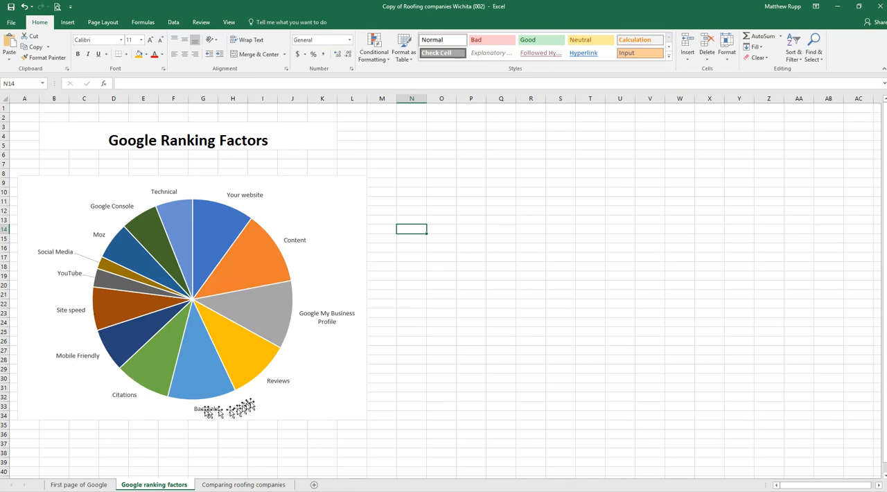
Step: Review Heartland's and Dingers' ratings on the comparison sheet, then bring the browser forward
click(244, 485)
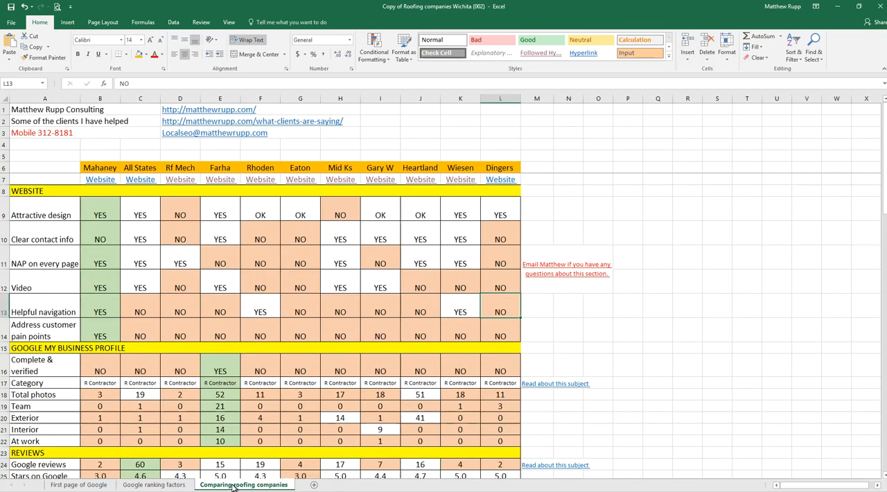
click(420, 213)
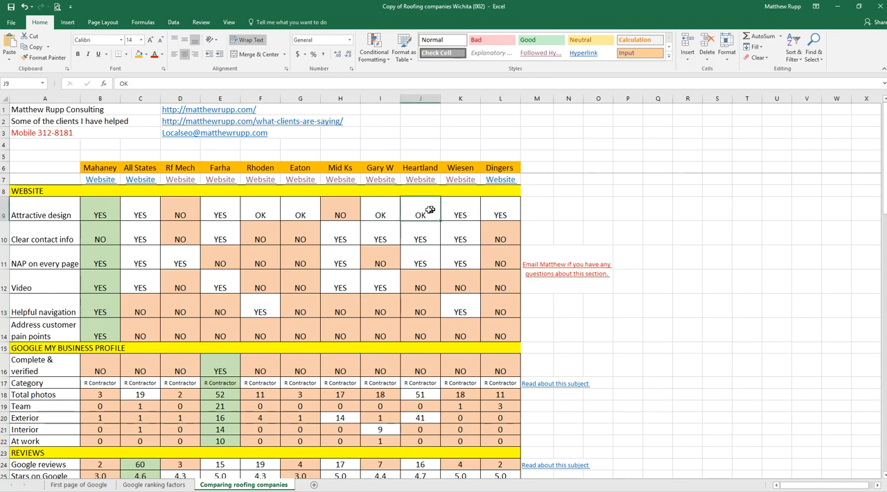
click(500, 209)
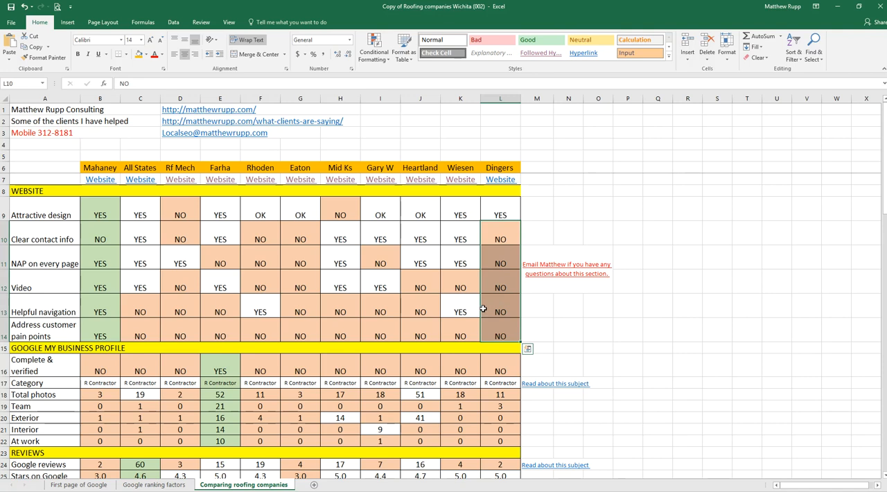
scroll(down, 3)
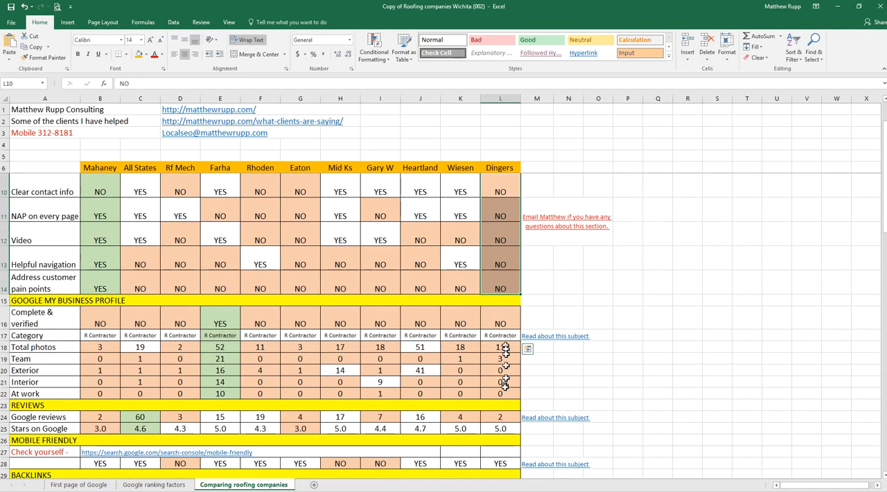
click(500, 347)
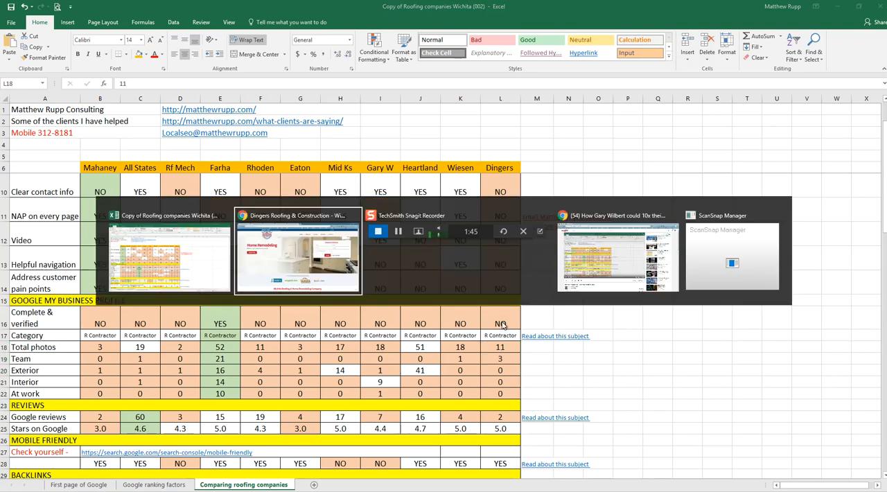
click(297, 257)
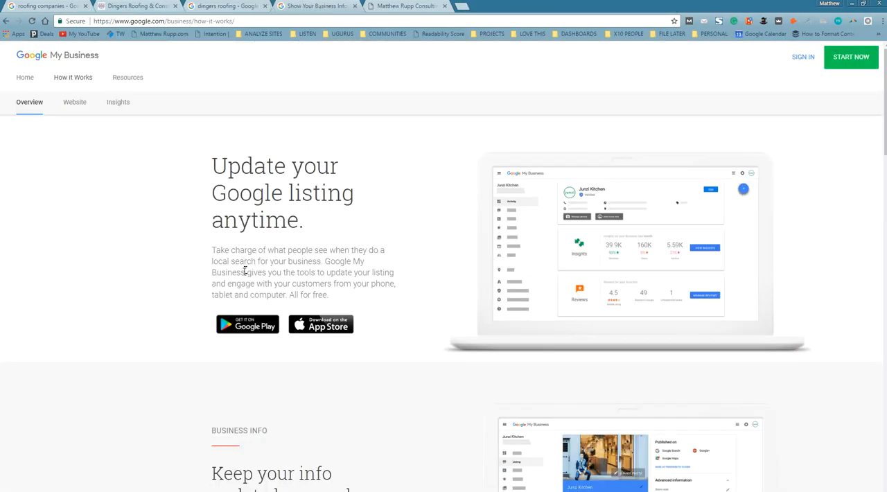
Step: Scroll the Google My Business How it Works page, then return to the Dingers Roofing tab
scroll(down, 3)
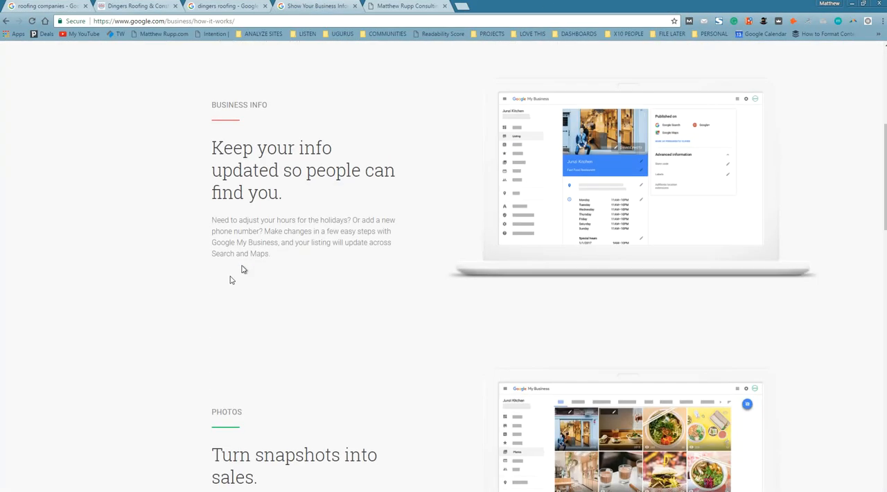
scroll(up, 3)
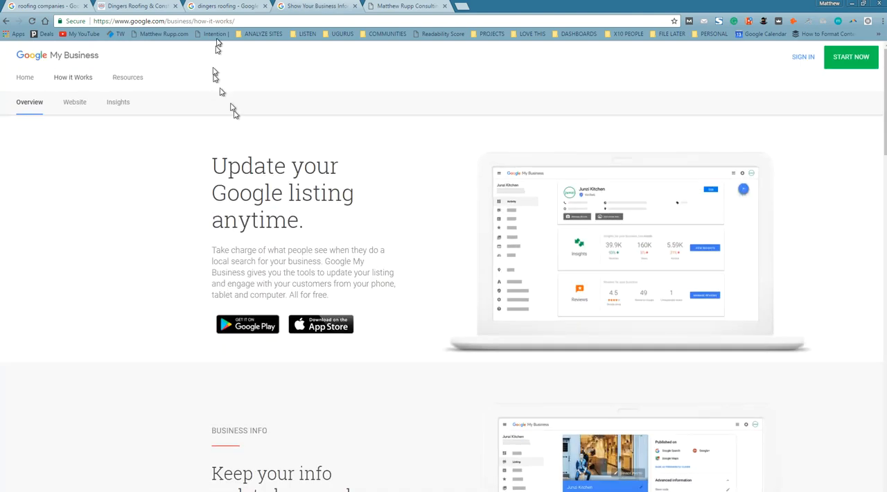
click(138, 6)
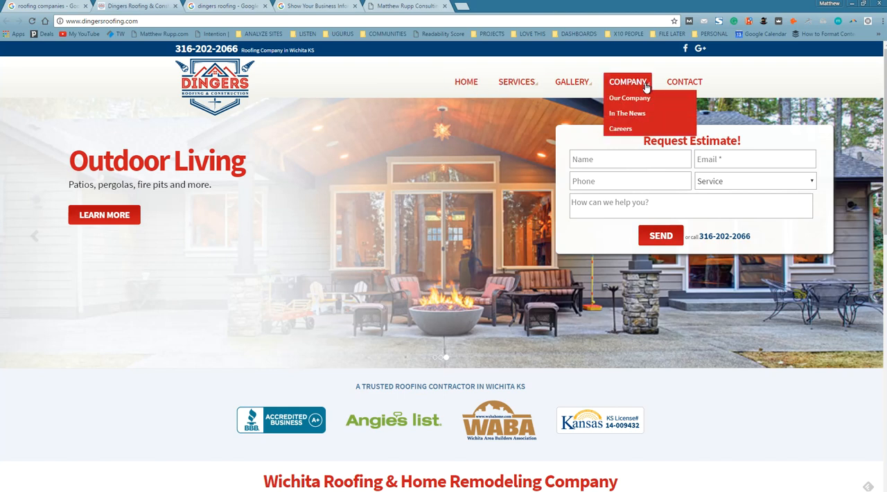
mouse_move(630, 112)
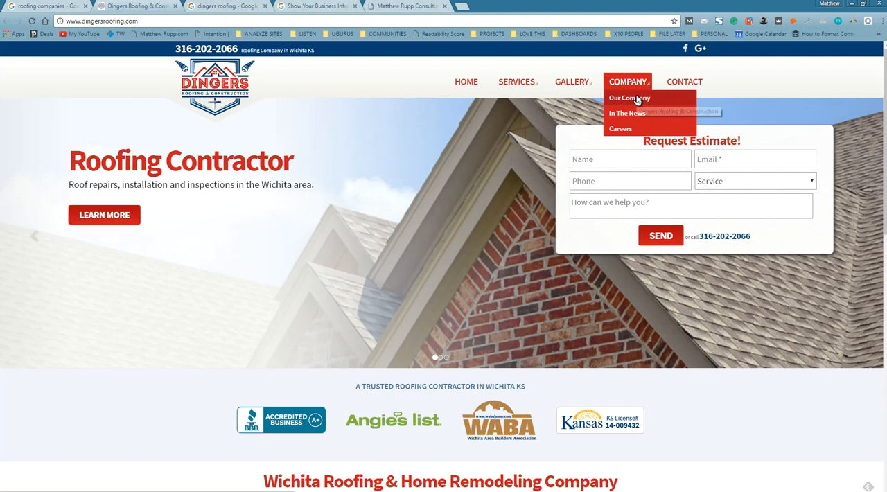
Step: Open Dingers' Our Company page and scroll through the owners' bios and back up
click(629, 98)
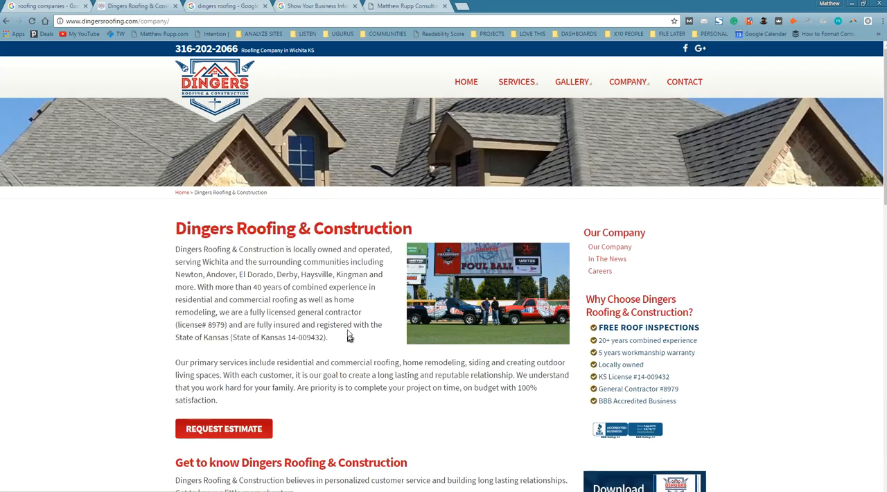
scroll(down, 3)
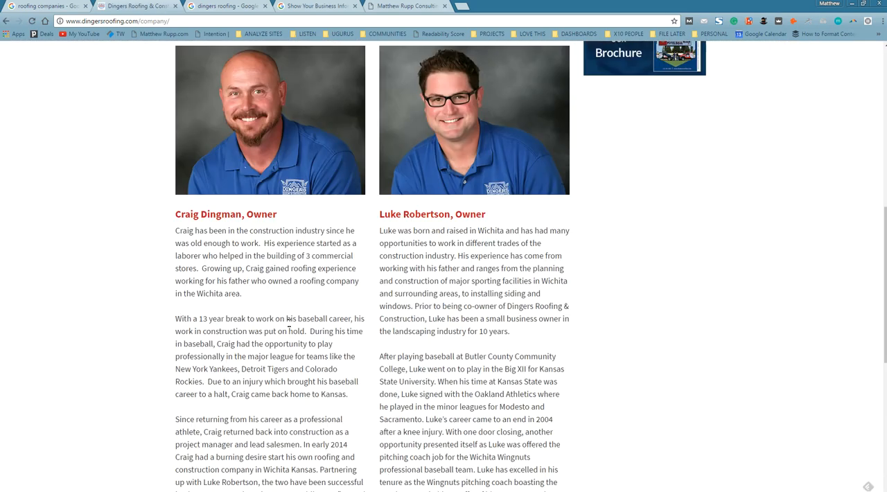
scroll(down, 3)
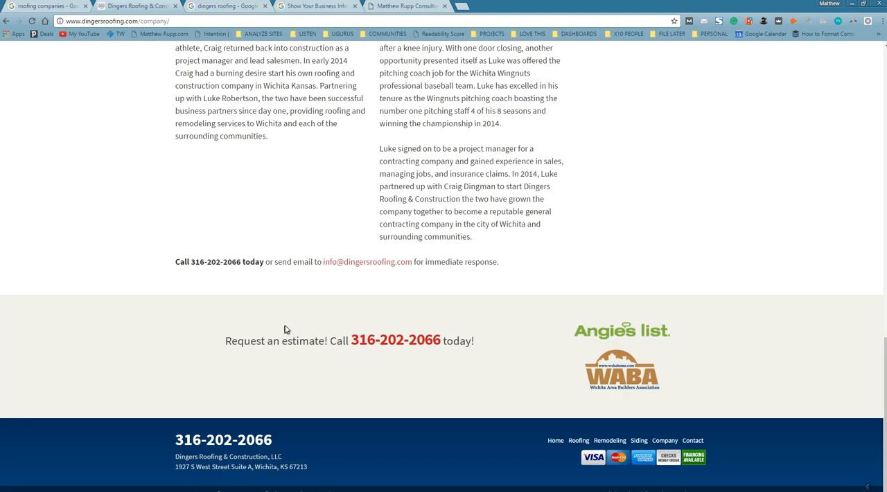
scroll(up, 3)
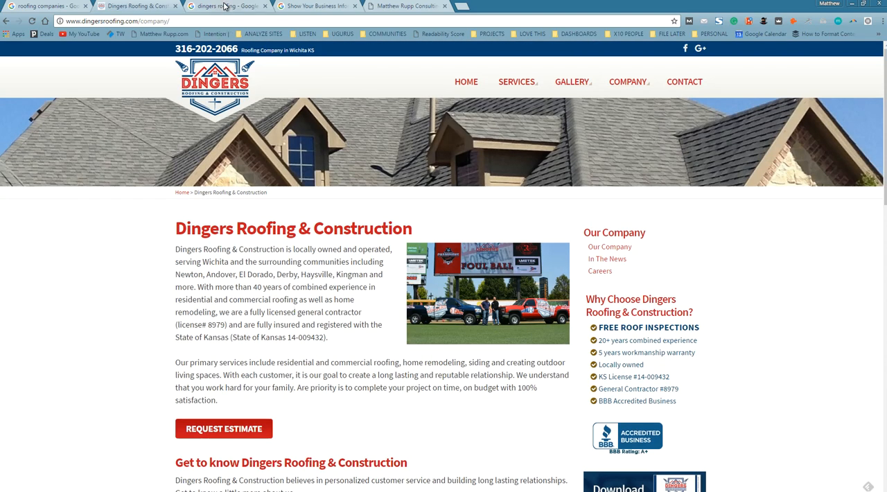
Step: Open the Dingers Roofing listing photos, enlarge the two-trucks photo and scroll the gallery
click(222, 5)
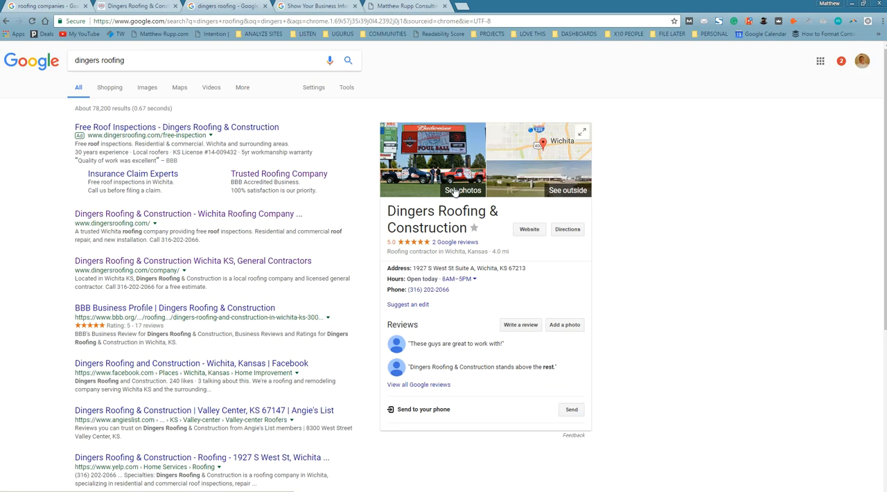
click(462, 190)
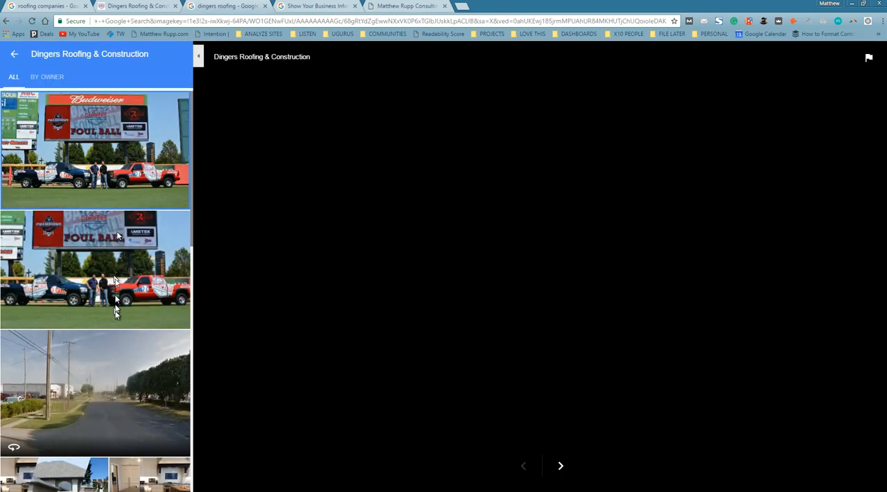
click(95, 271)
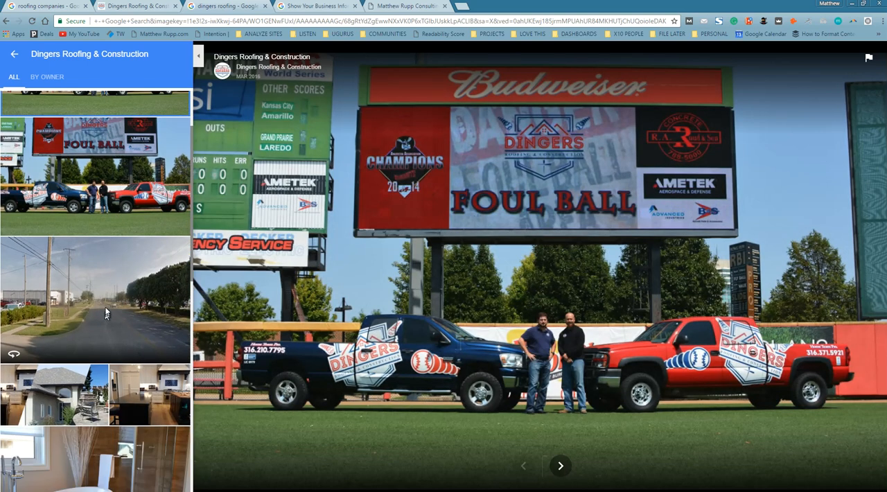
scroll(down, 3)
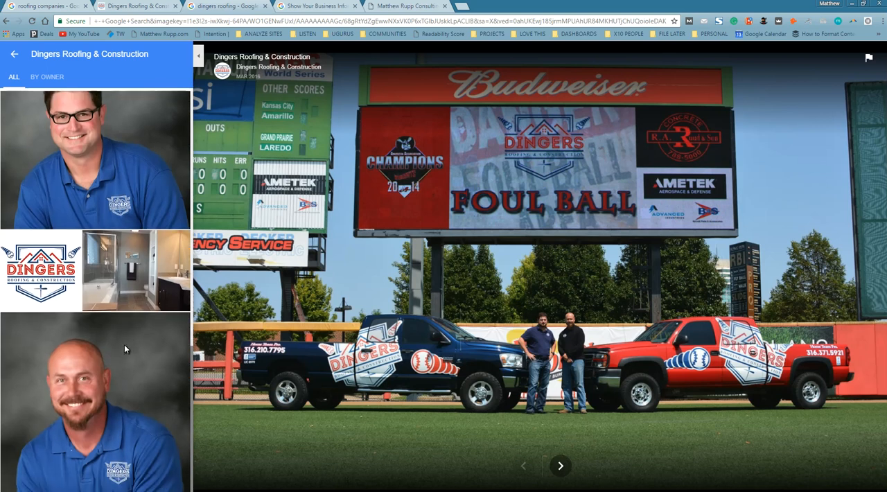
scroll(down, 3)
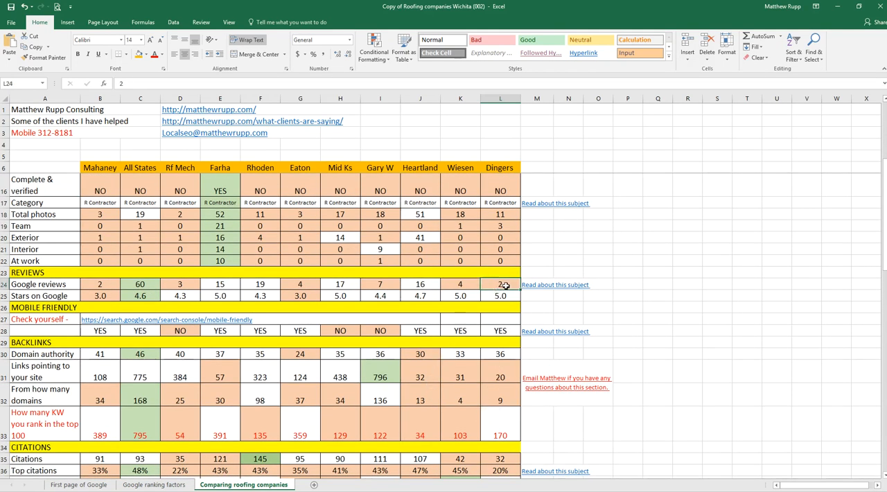
click(499, 296)
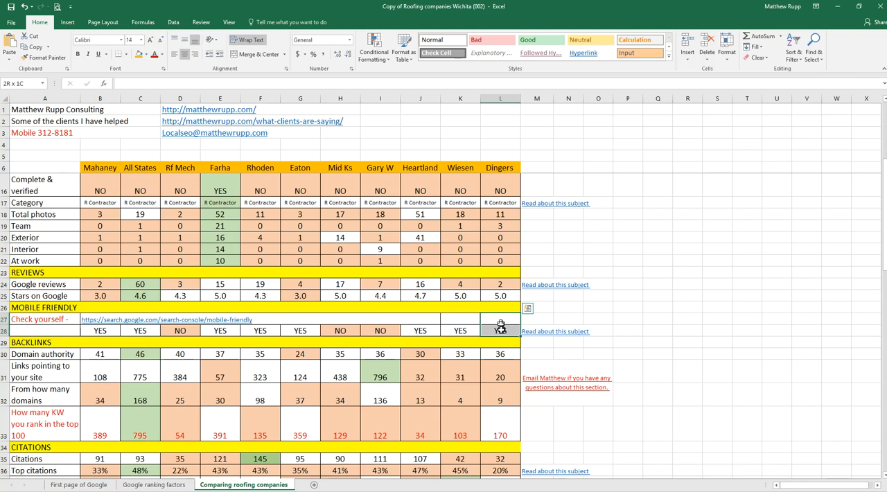
click(500, 331)
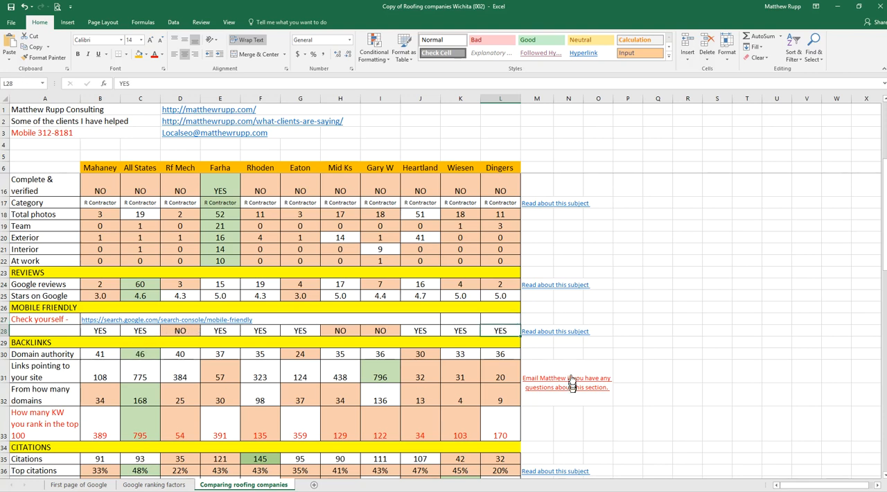
scroll(down, 3)
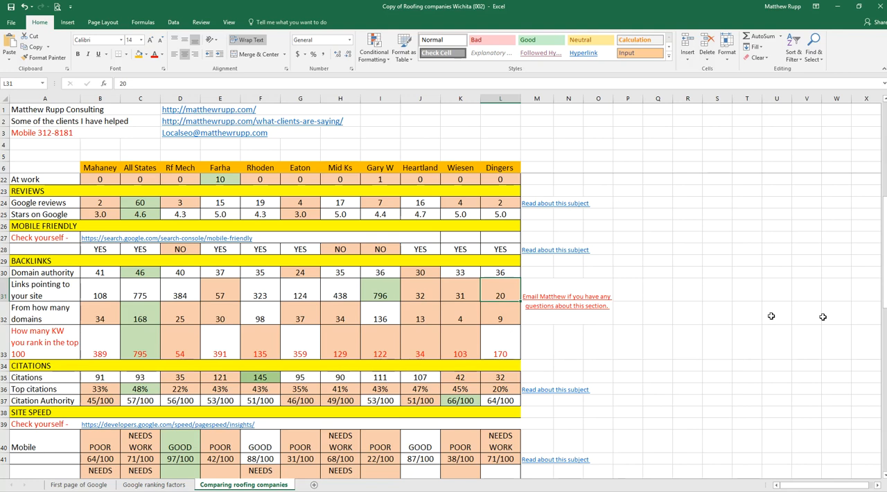
mouse_move(453, 286)
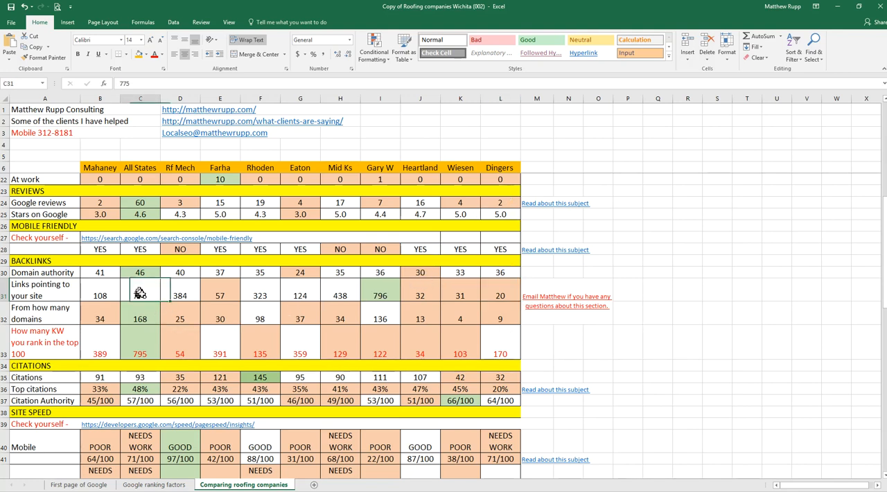
click(260, 296)
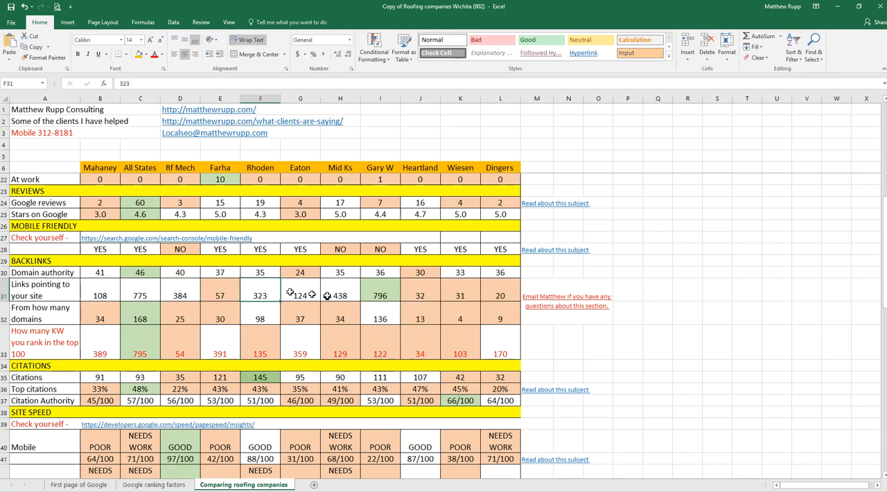
click(380, 296)
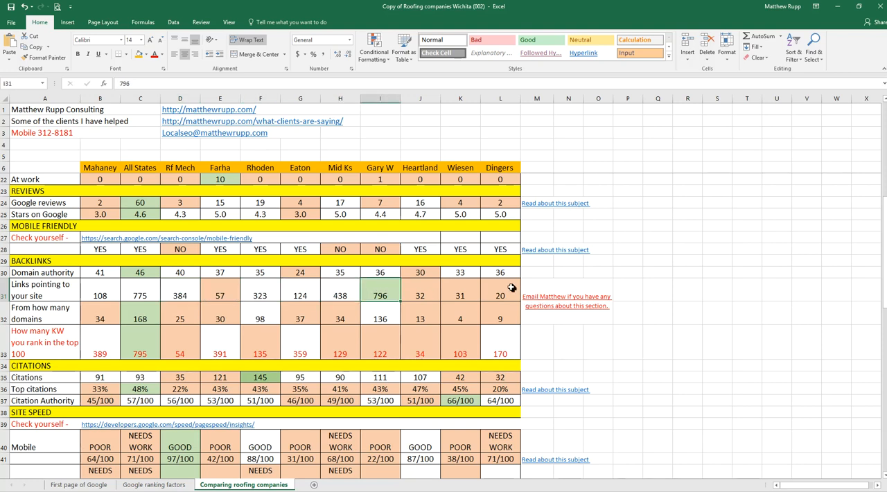
click(500, 290)
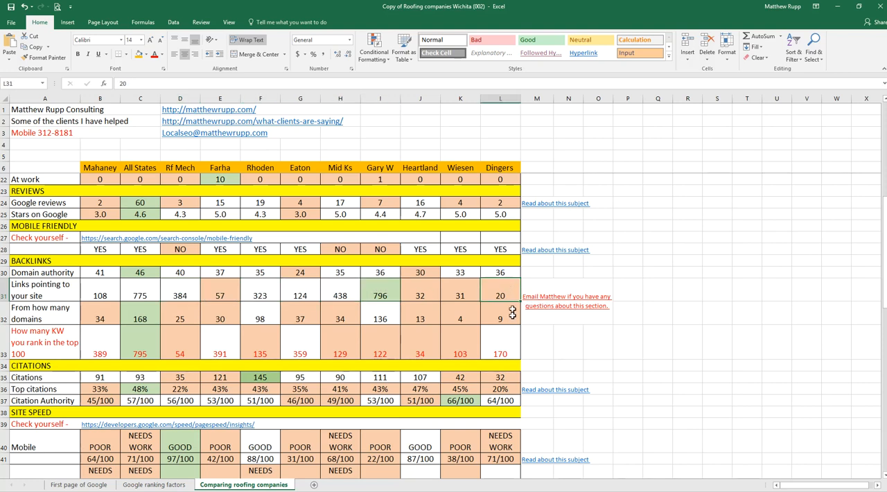
scroll(down, 3)
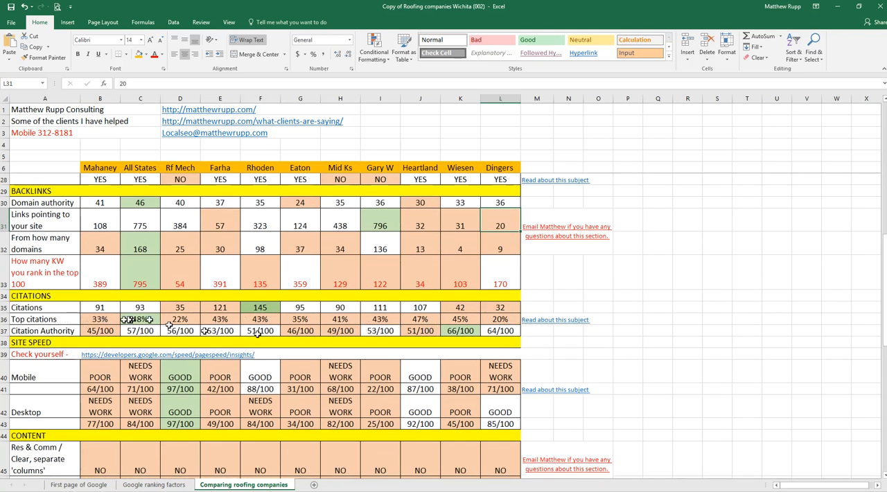
click(500, 319)
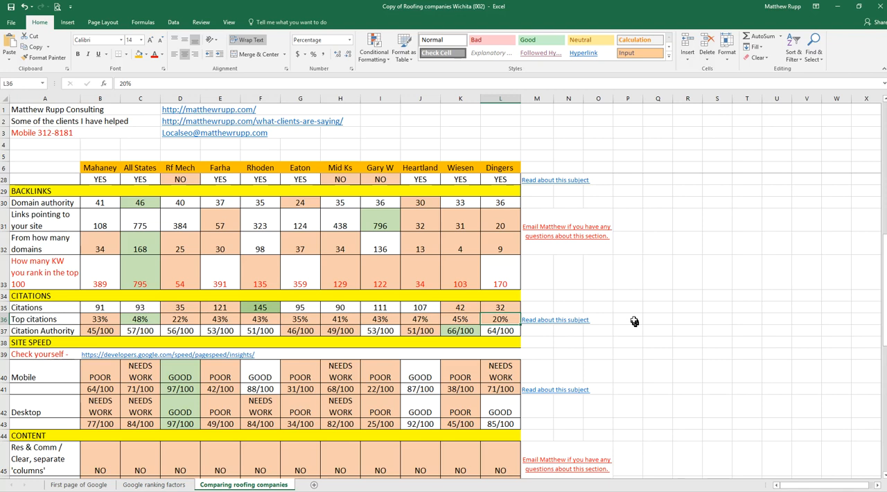
click(657, 319)
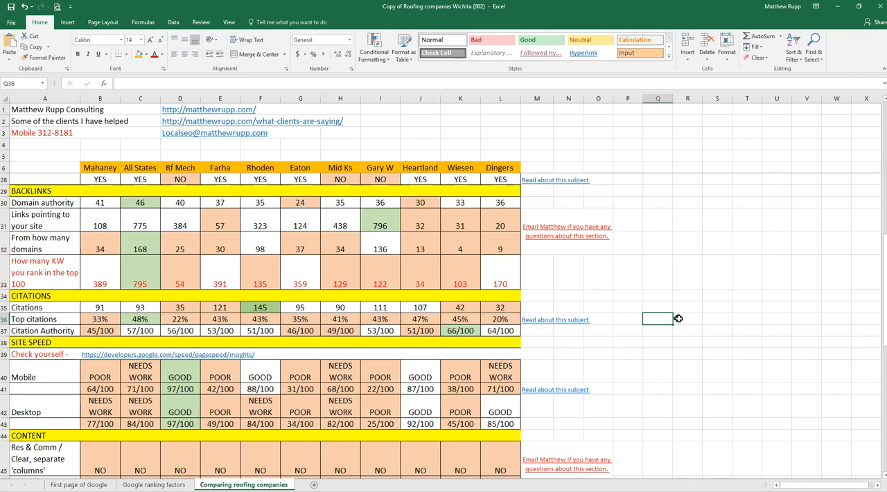
click(717, 318)
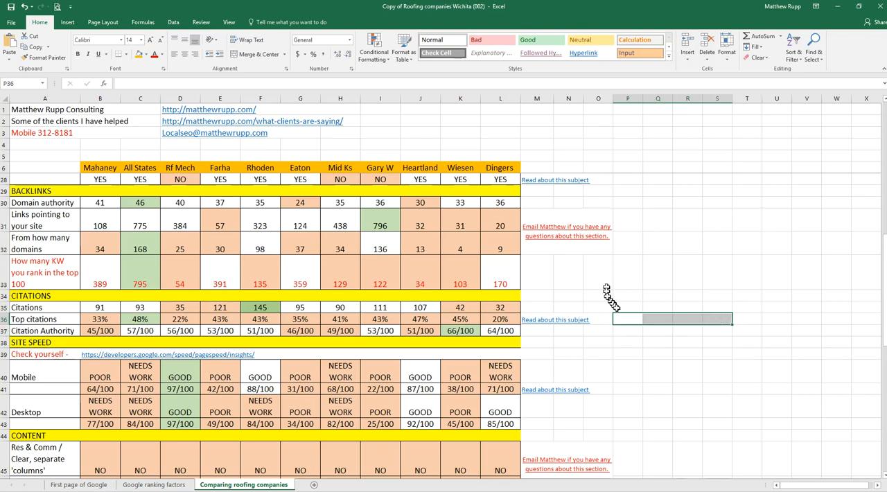
mouse_move(695, 319)
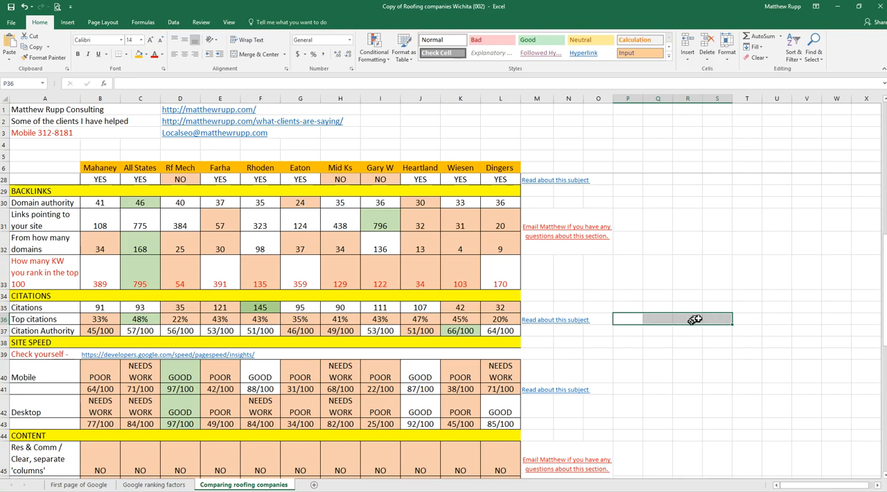
click(745, 319)
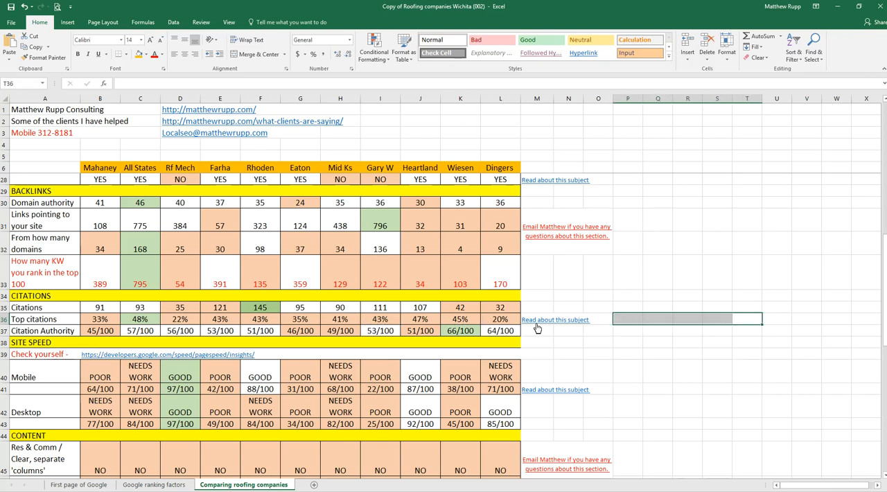
click(500, 319)
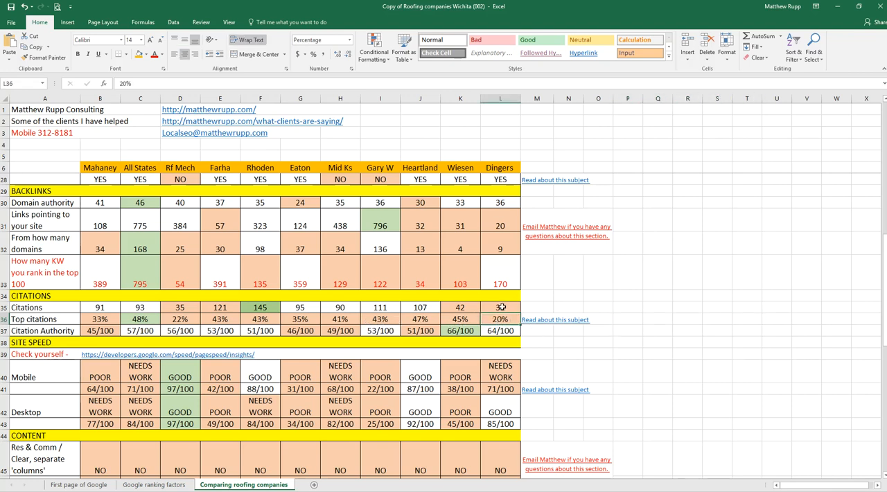
click(499, 307)
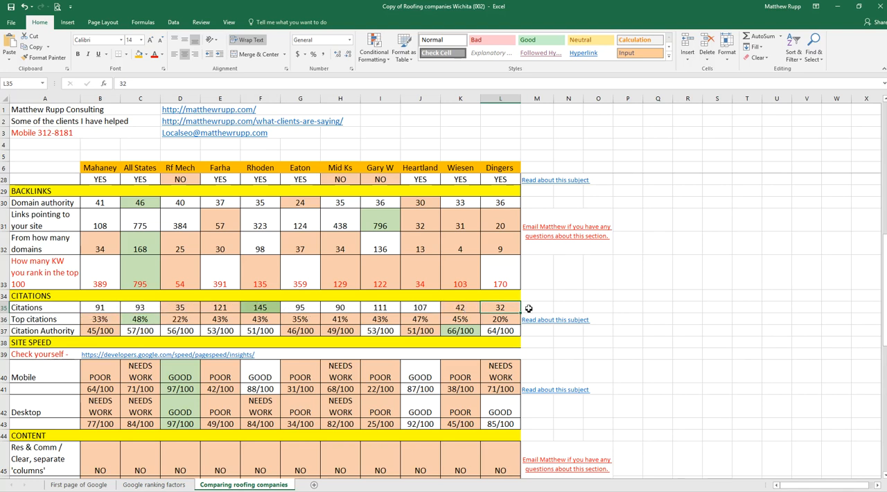
scroll(down, 3)
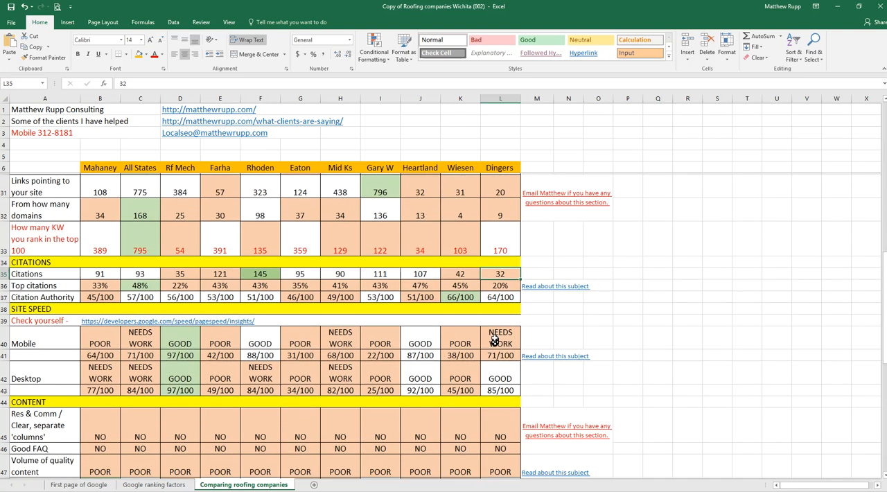
scroll(down, 3)
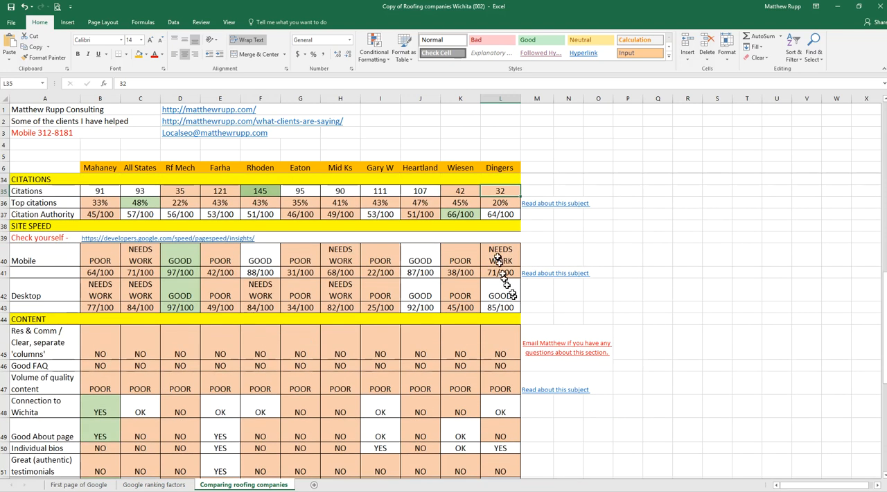
click(500, 272)
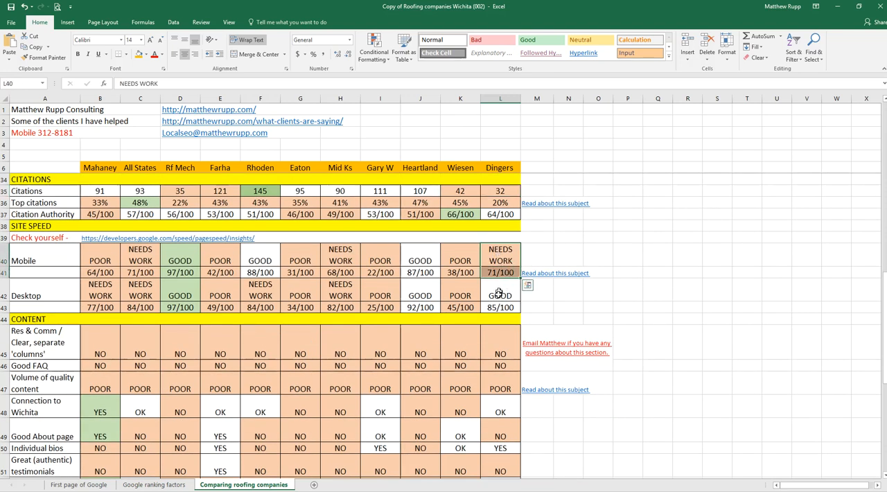
click(500, 295)
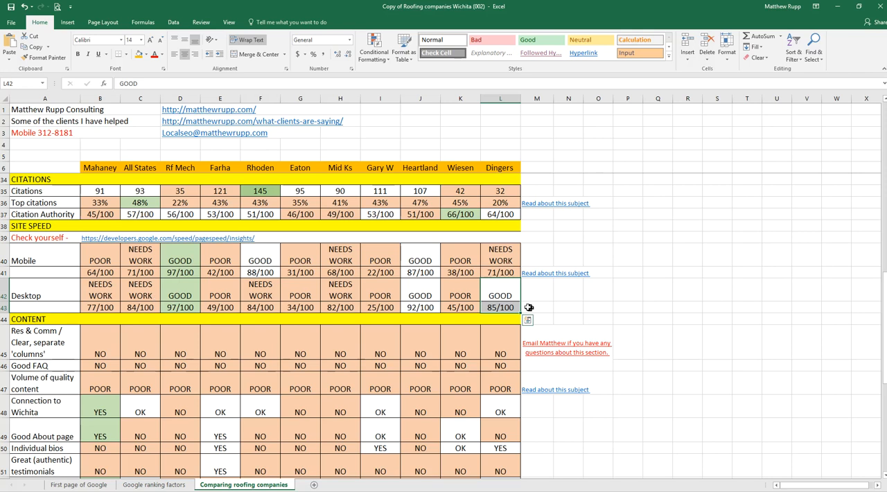
scroll(down, 3)
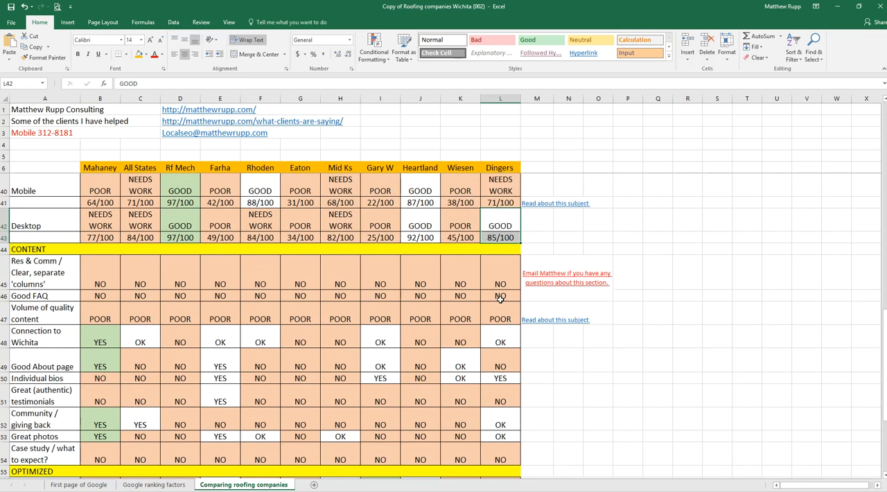
scroll(down, 3)
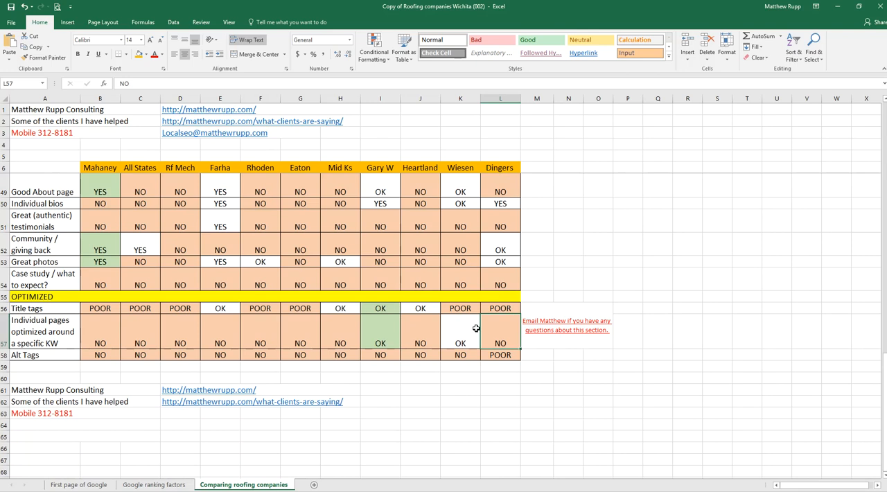
scroll(up, 3)
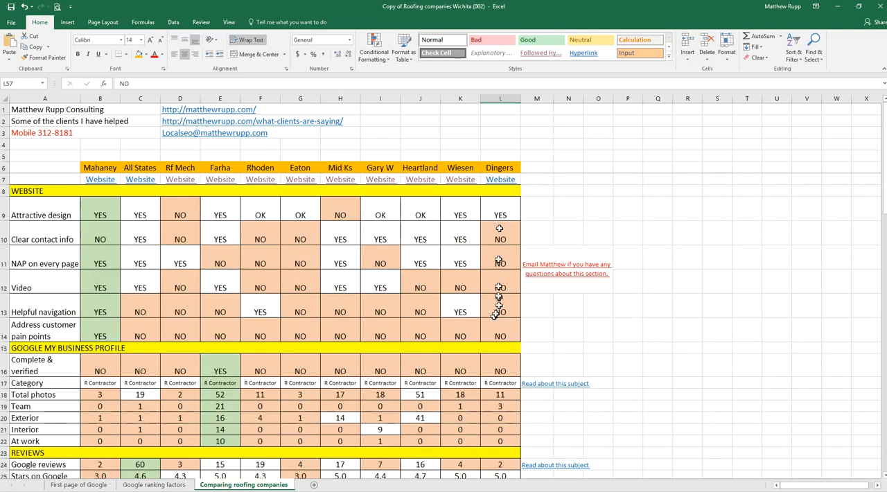
click(501, 132)
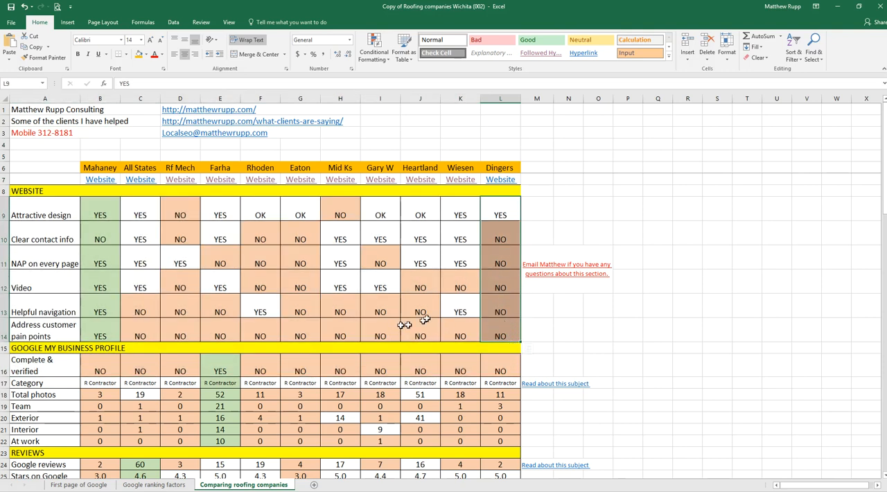
mouse_move(502, 90)
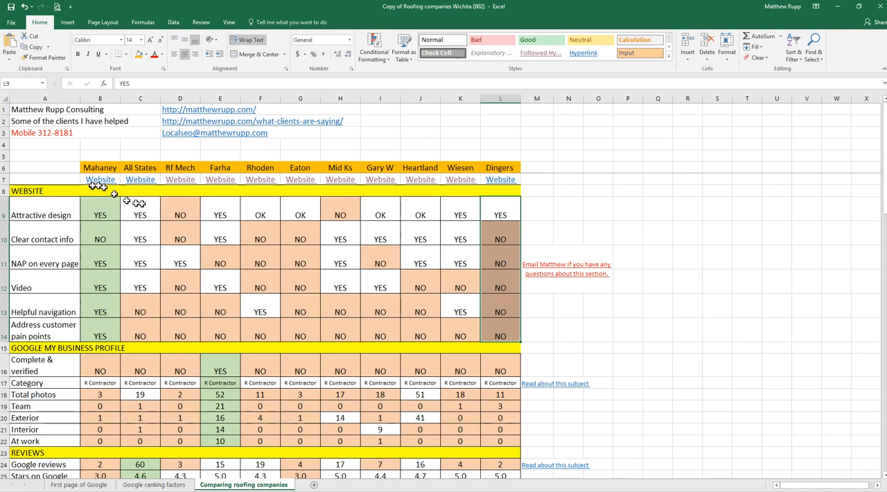
mouse_move(446, 197)
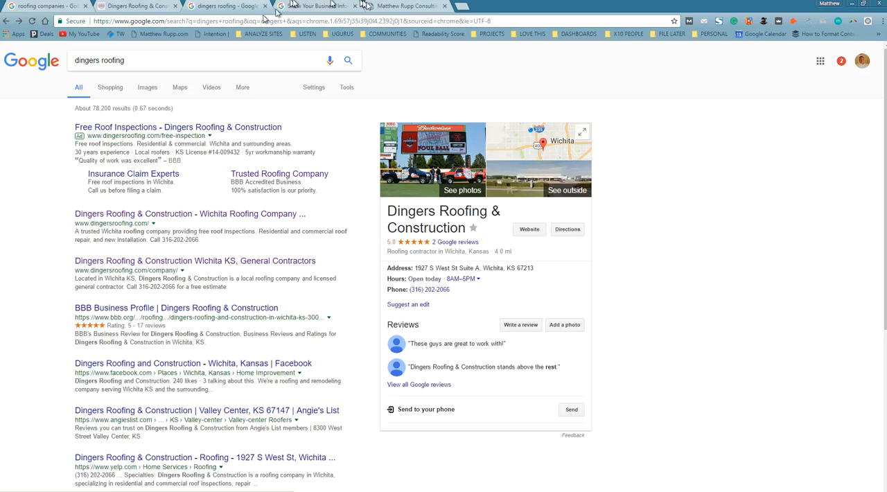
Step: Scroll the Matthew Rupp Consulting homepage through testimonials and analytics charts, then back up
click(405, 5)
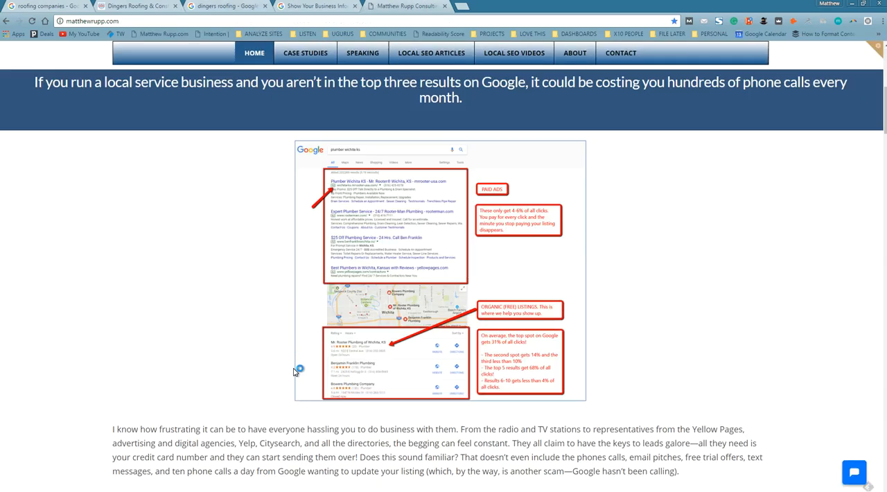
scroll(down, 3)
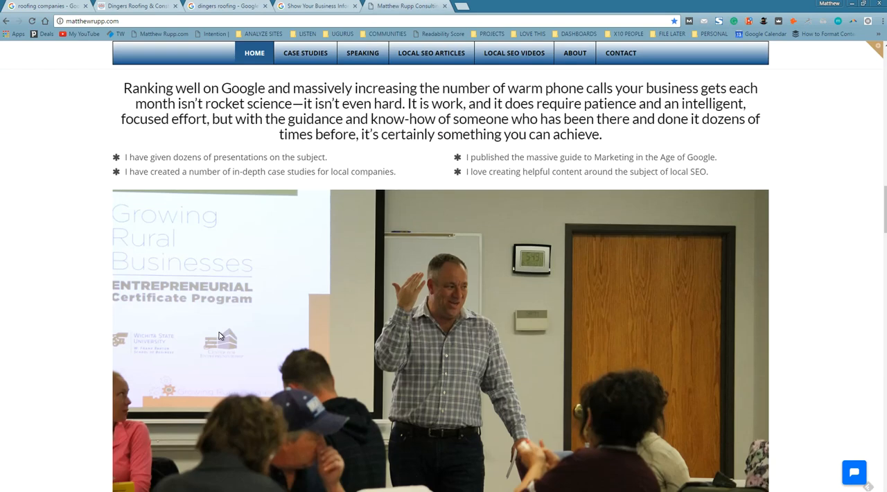
scroll(down, 3)
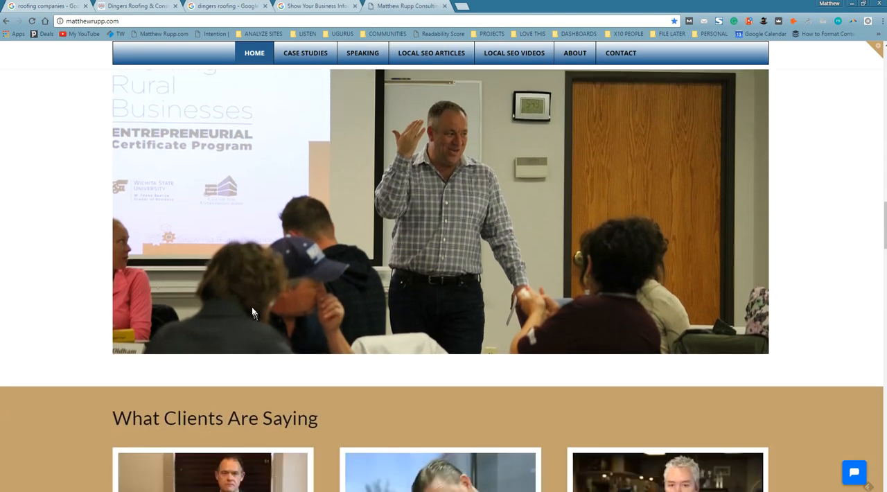
scroll(down, 3)
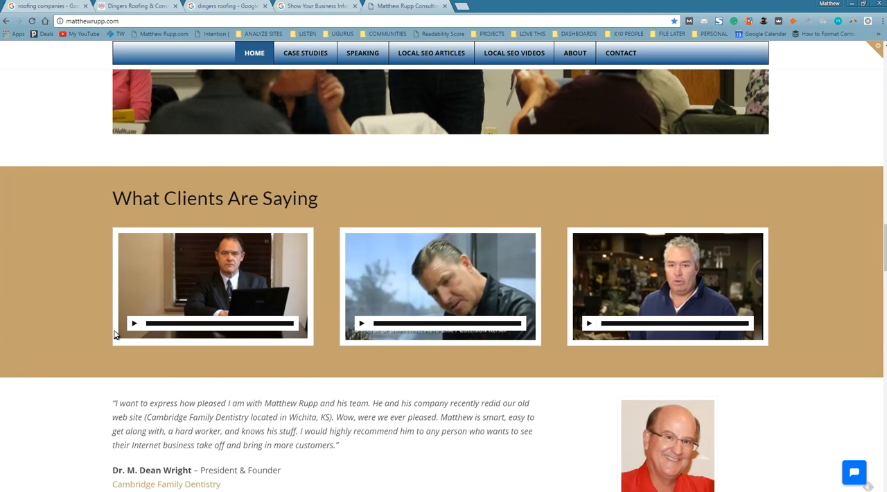
scroll(down, 3)
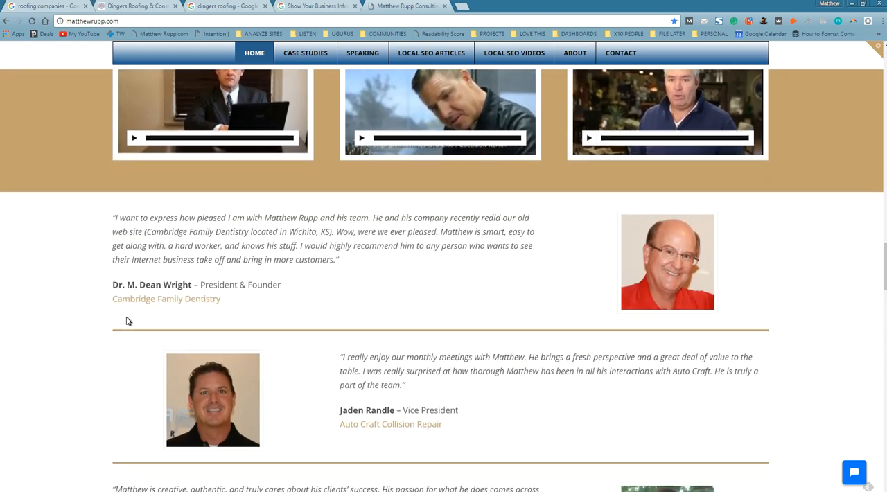
scroll(down, 3)
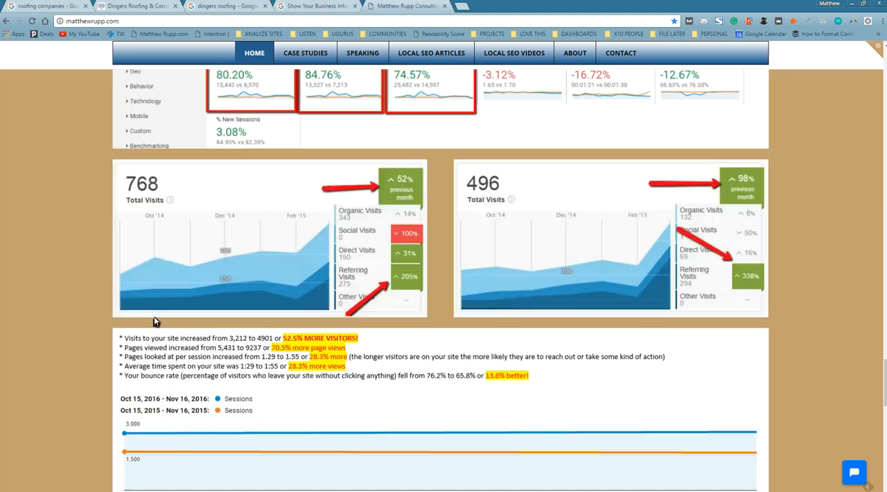
scroll(down, 3)
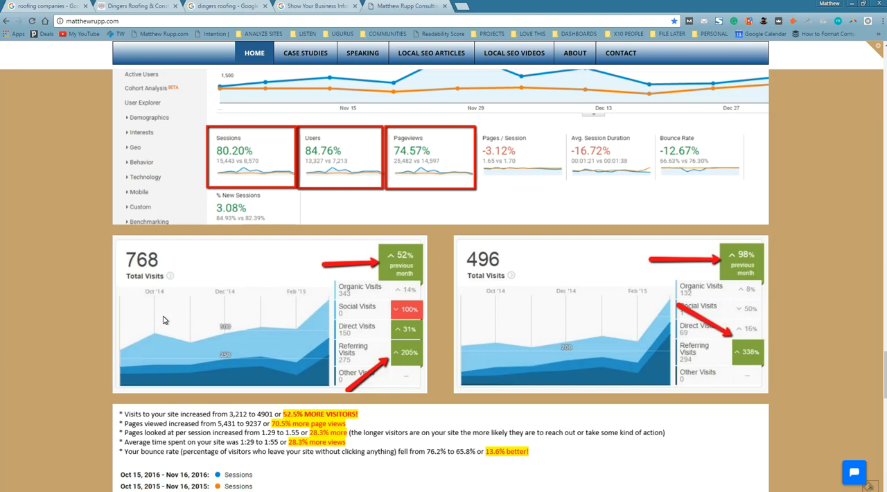
scroll(up, 3)
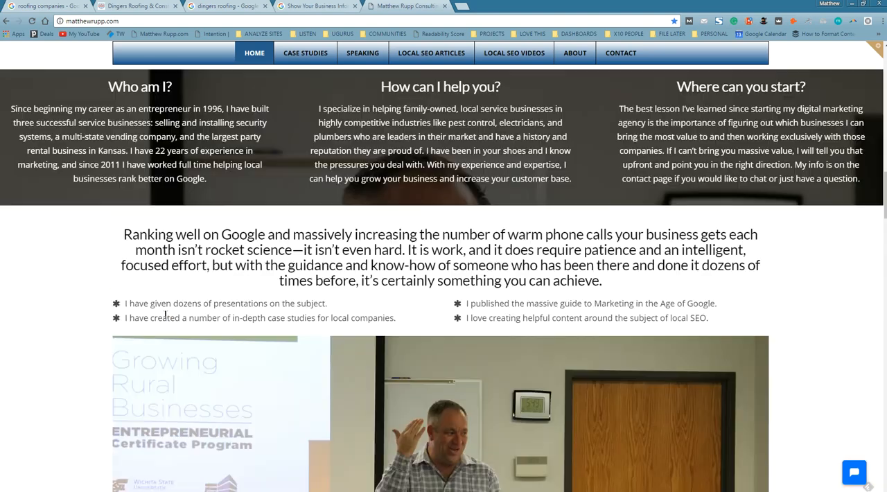
scroll(up, 3)
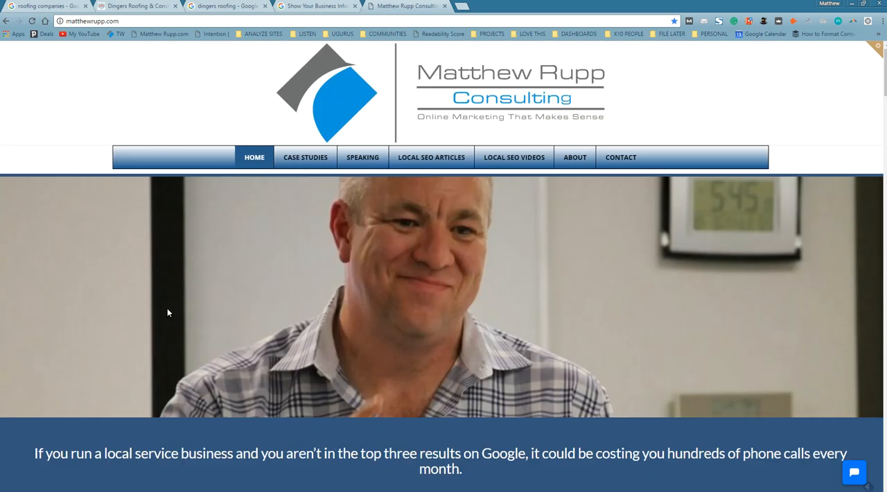
mouse_move(253, 304)
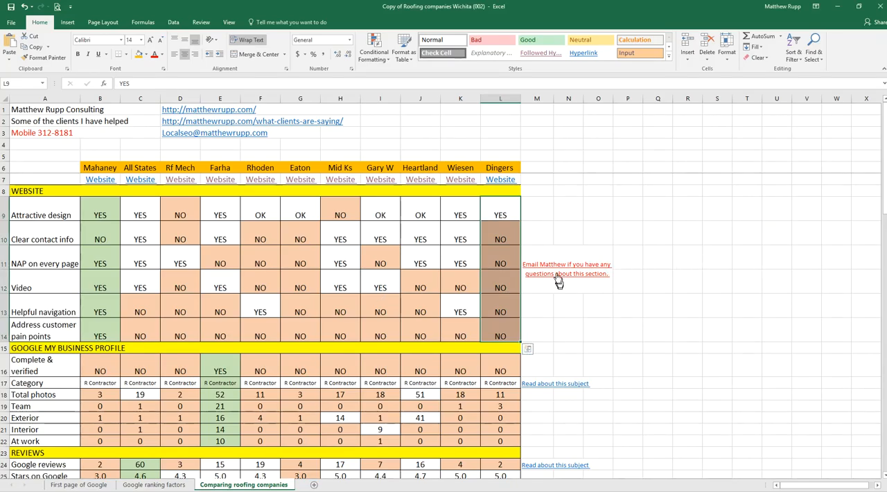
Step: Scroll the comparison sheet from website ratings down to reviews, backlinks and citations
scroll(down, 3)
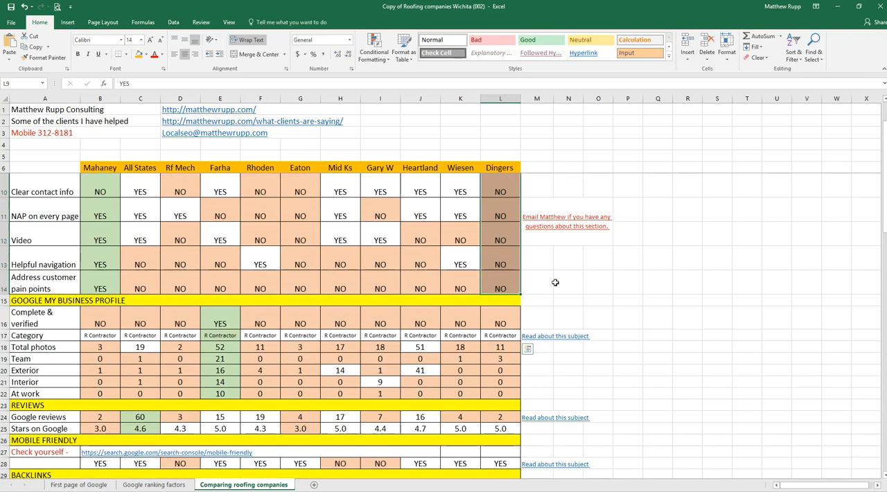
scroll(down, 3)
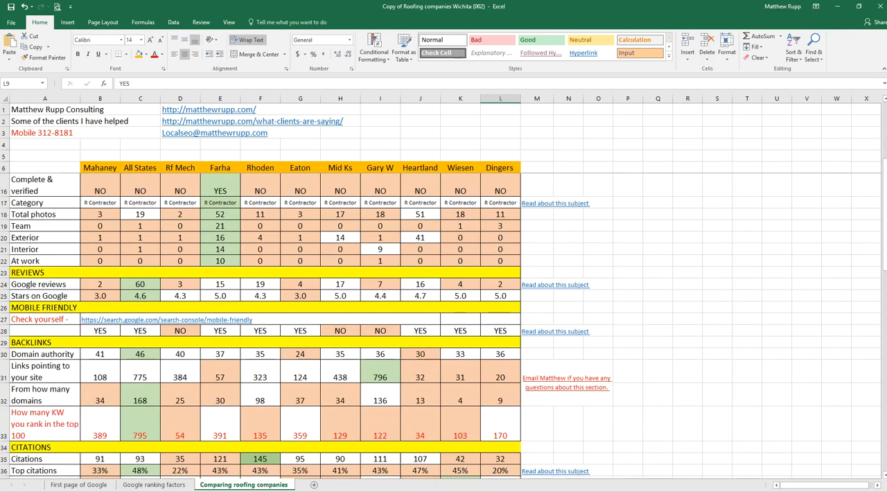